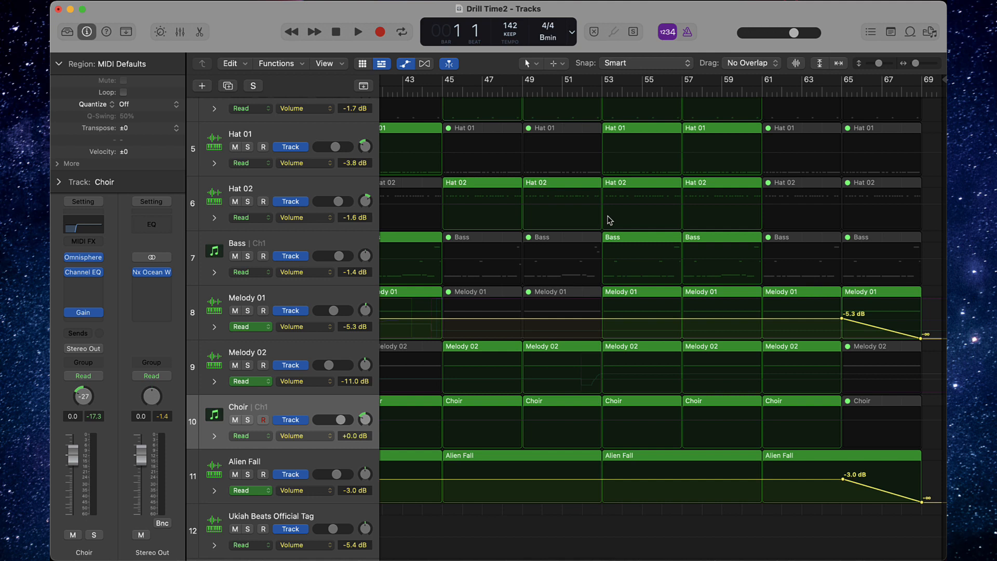
- Show the automation lanes again and dismiss the track options menu without deleting anything
{"action": "scroll", "scroll_direction": "left", "scroll_amount": 3}
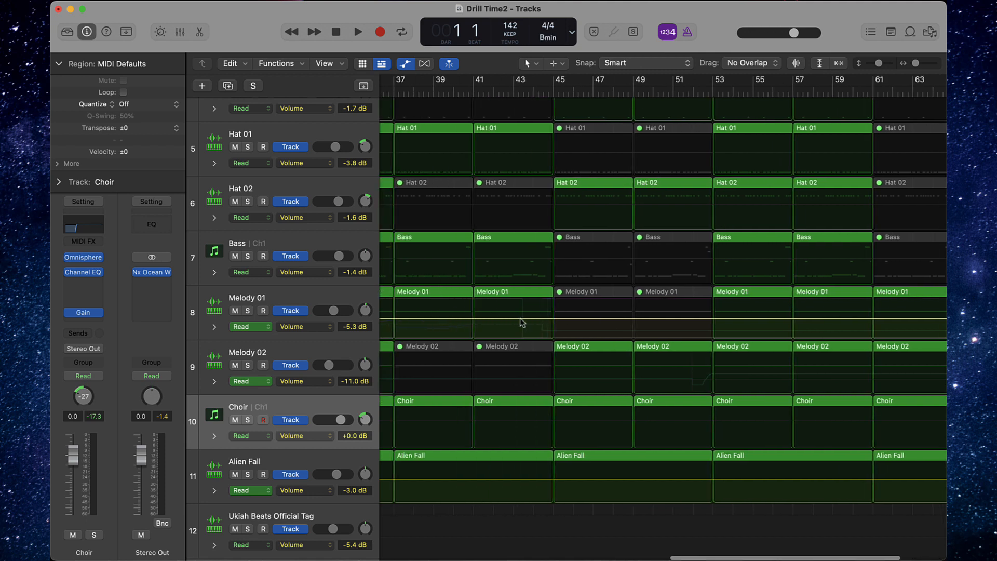
{"action": "mouse_move", "coordinate": [526, 335]}
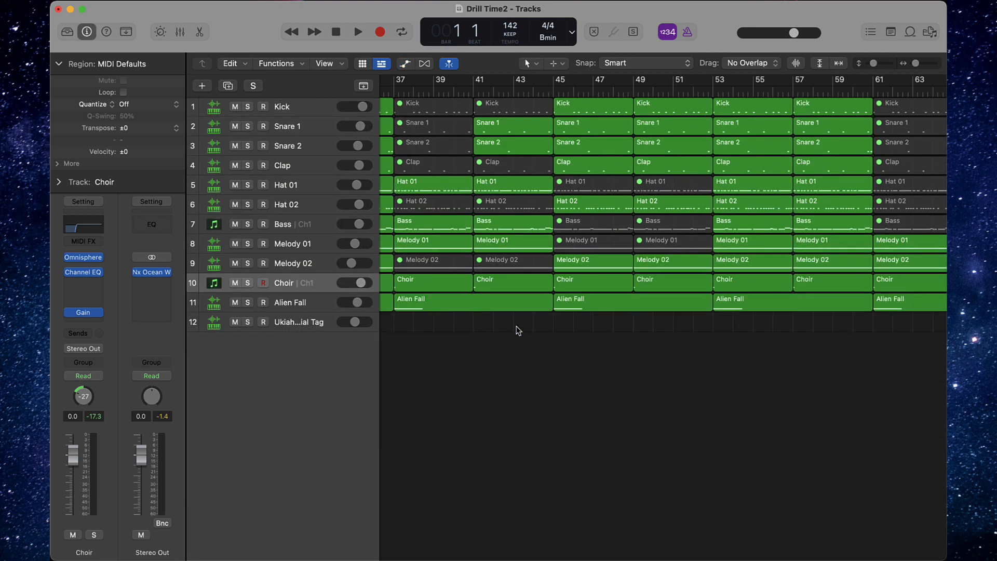
{"action": "left_click", "coordinate": [406, 63]}
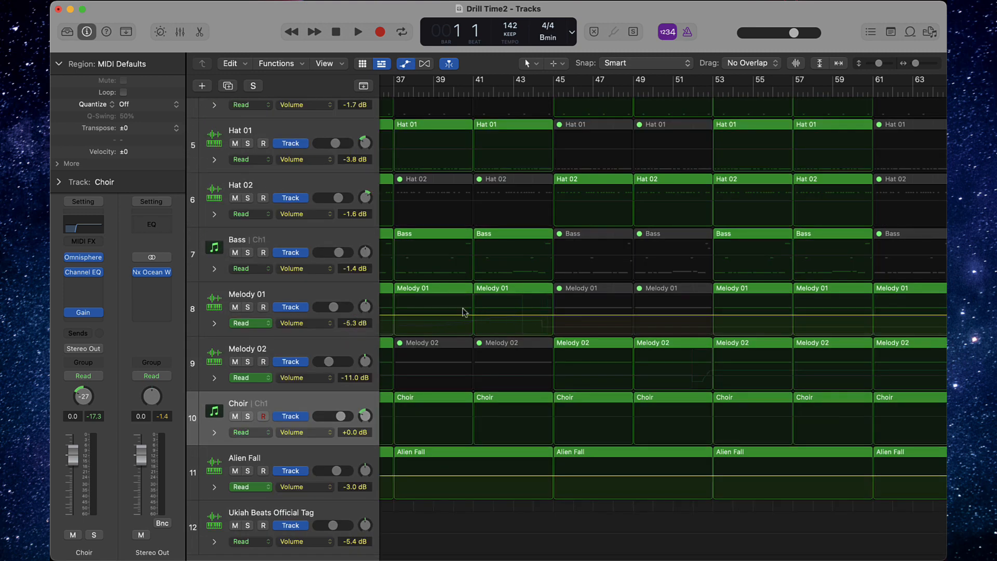
{"action": "mouse_move", "coordinate": [496, 310]}
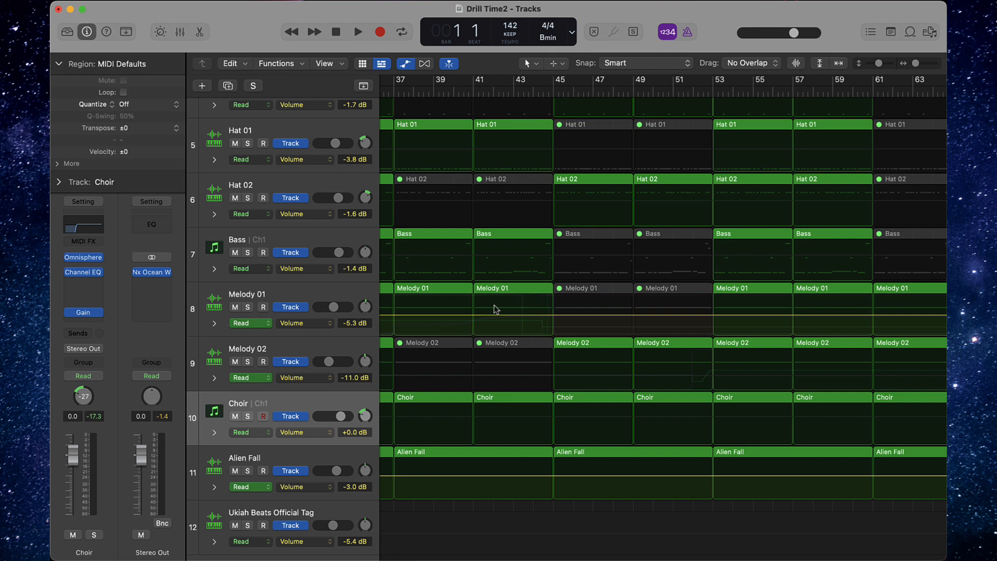
{"action": "mouse_move", "coordinate": [521, 311]}
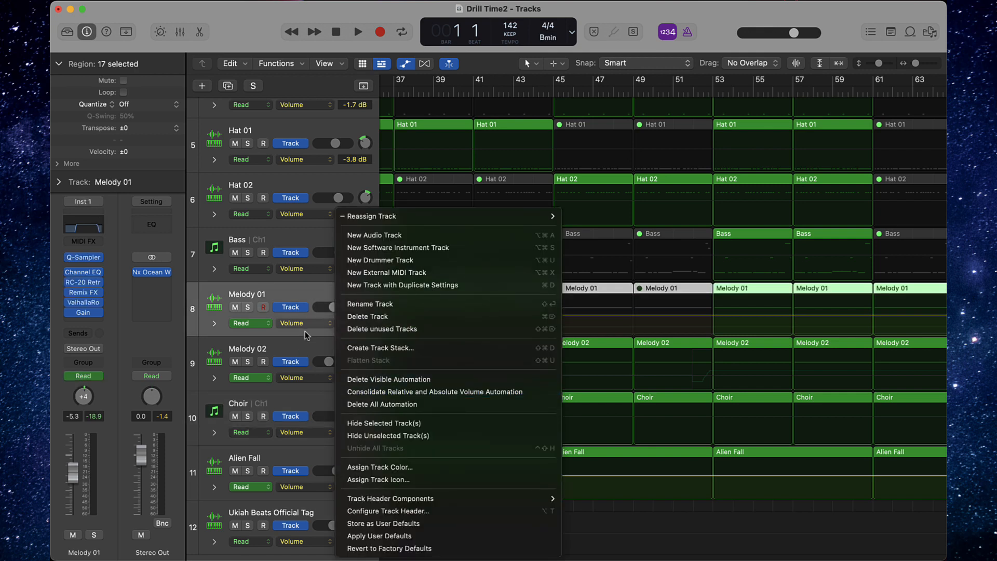
{"action": "mouse_move", "coordinate": [382, 404]}
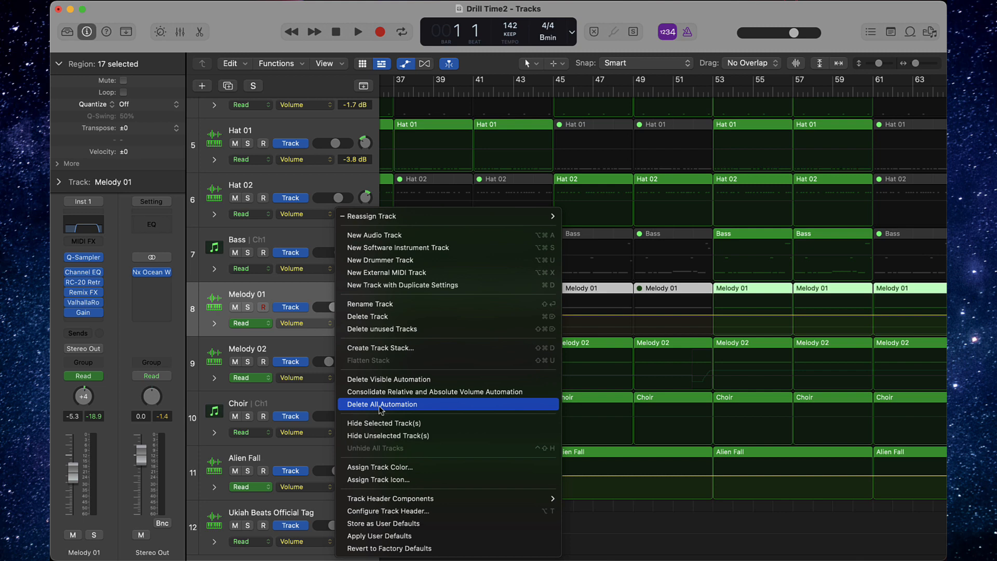
{"action": "left_click", "coordinate": [383, 404]}
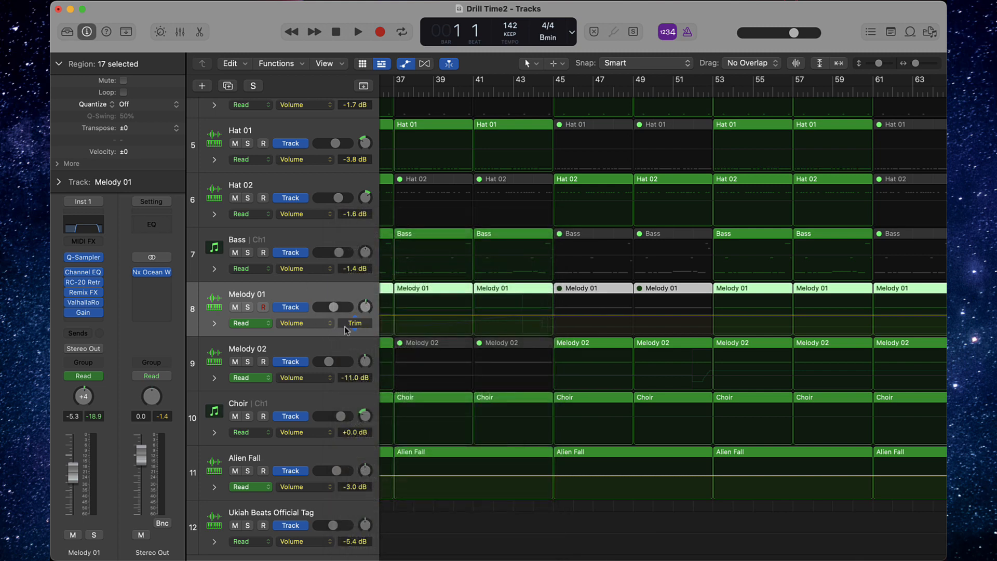
- Preview Melody 01's Filter Cutoff and Gater On/Off automation, then return its lane to Volume
{"action": "left_click", "coordinate": [302, 323]}
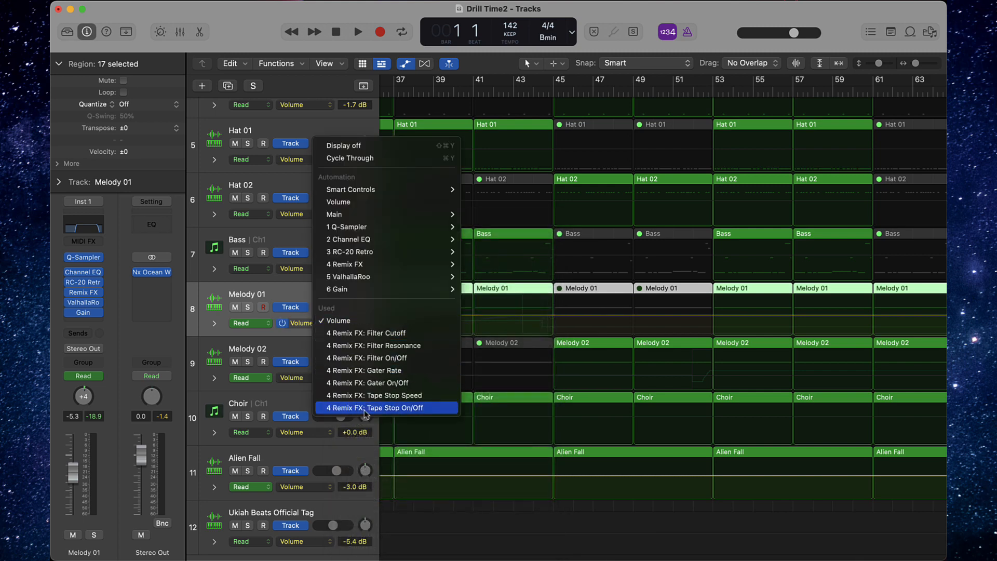
{"action": "left_click", "coordinate": [366, 333]}
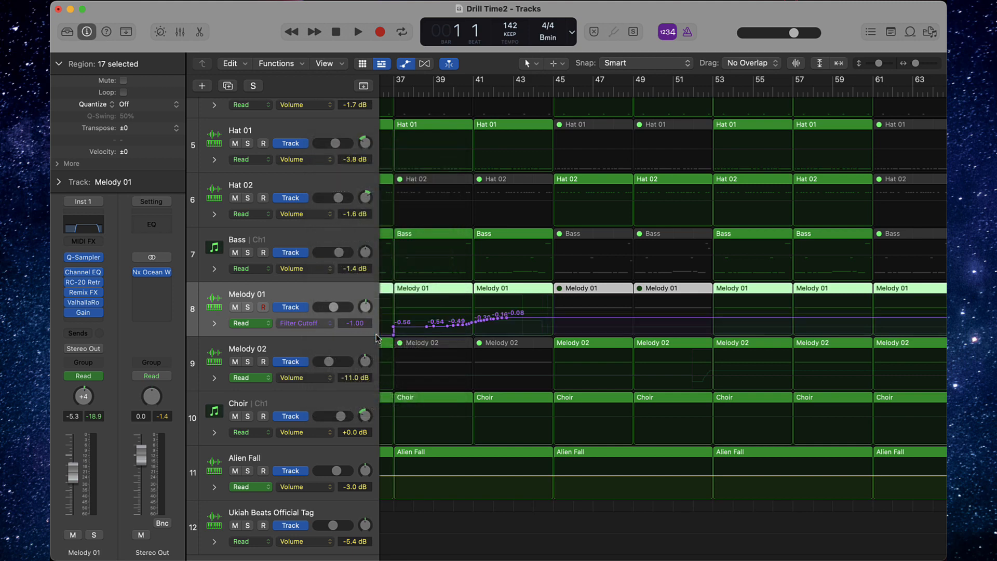
{"action": "left_click", "coordinate": [302, 323]}
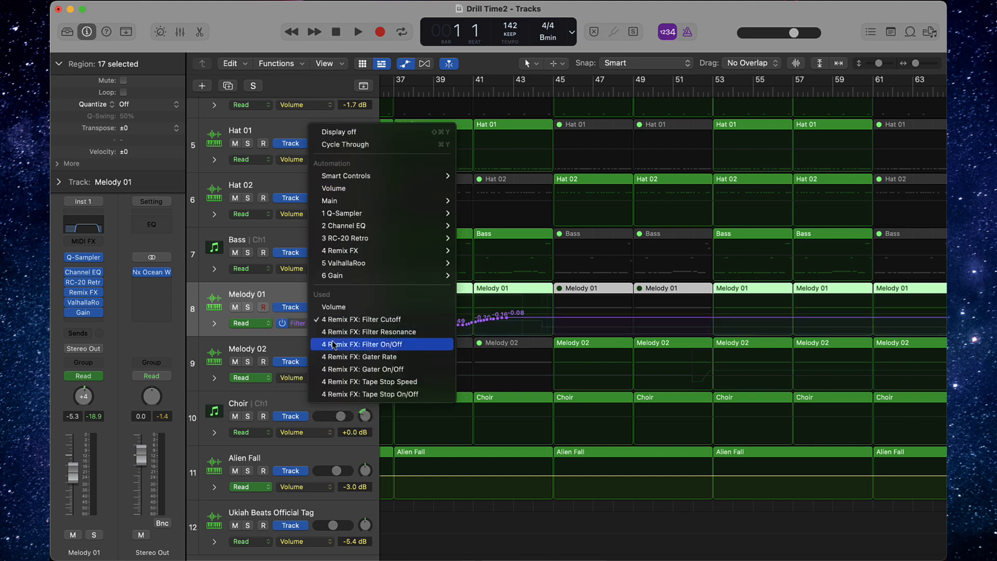
{"action": "mouse_move", "coordinate": [362, 369]}
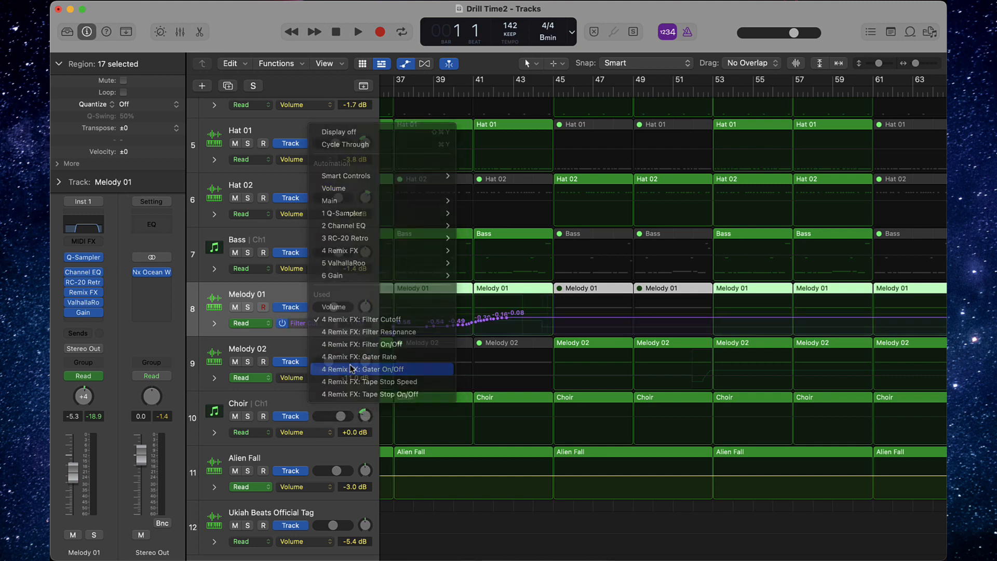
{"action": "left_click", "coordinate": [365, 369]}
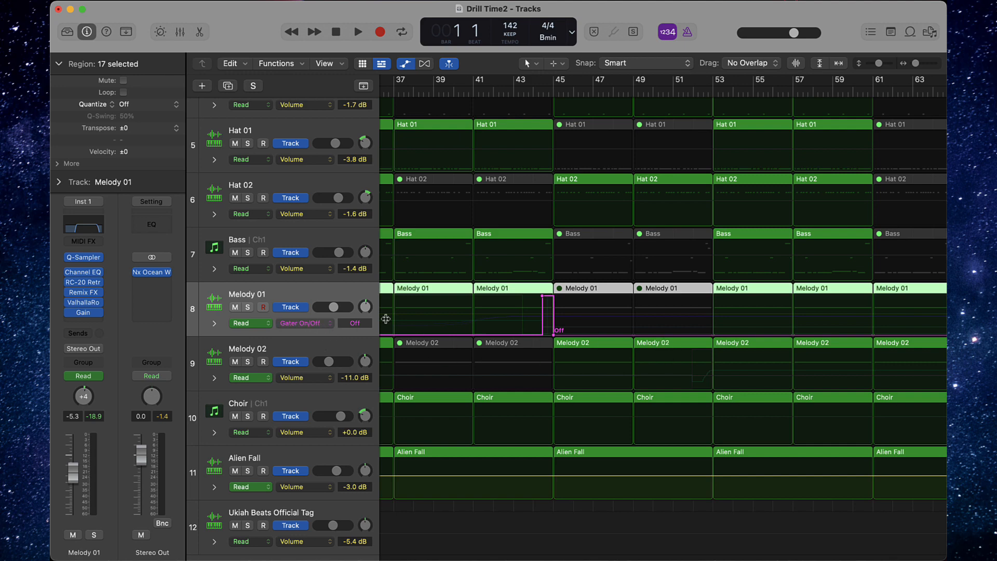
{"action": "left_click", "coordinate": [305, 323]}
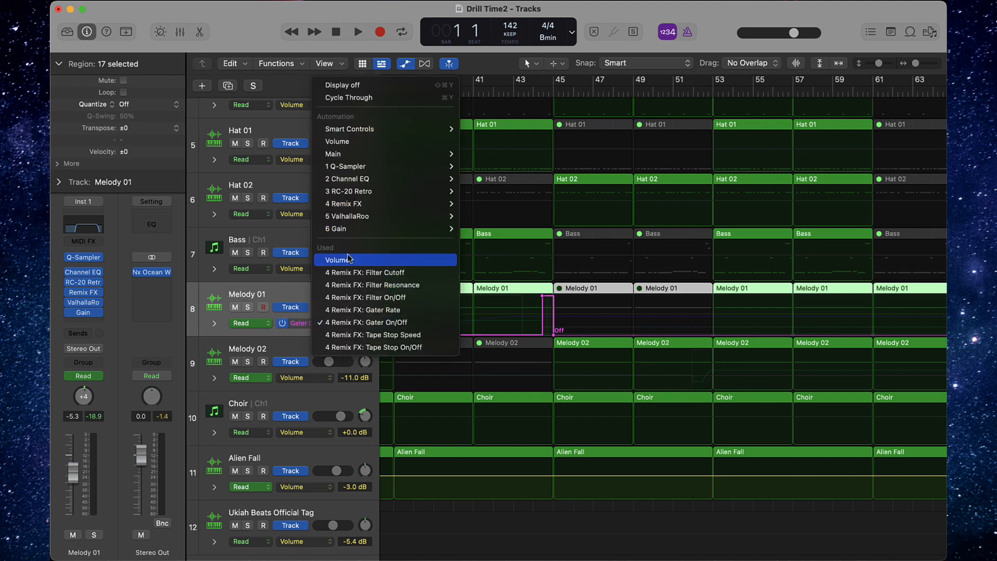
{"action": "left_click", "coordinate": [339, 260]}
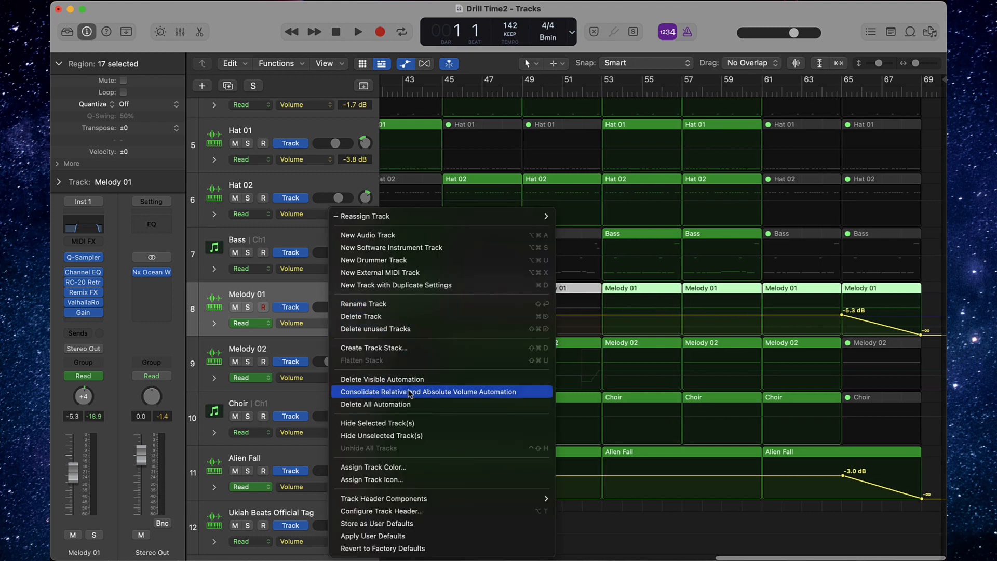
{"action": "mouse_move", "coordinate": [397, 404]}
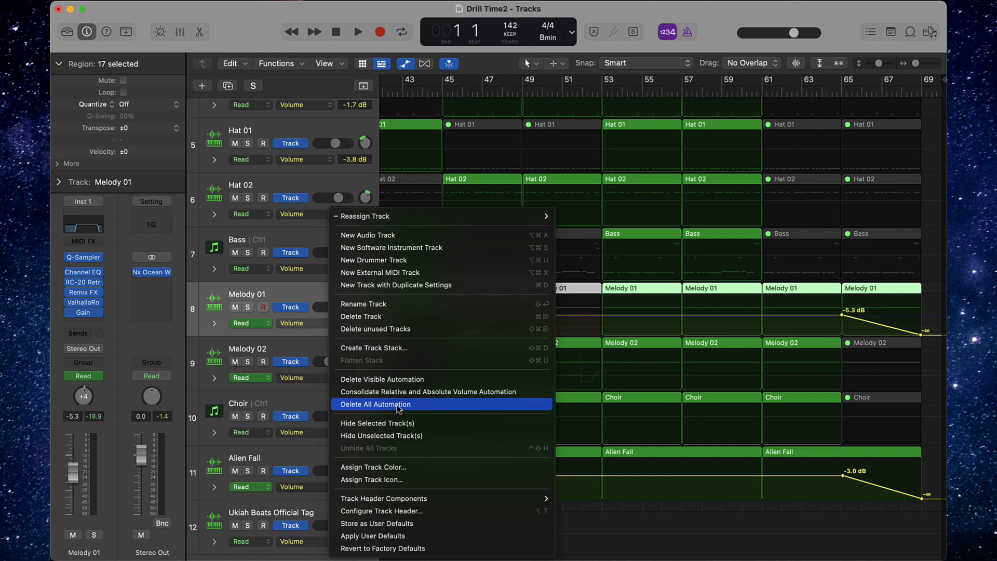
{"action": "mouse_move", "coordinate": [382, 379]}
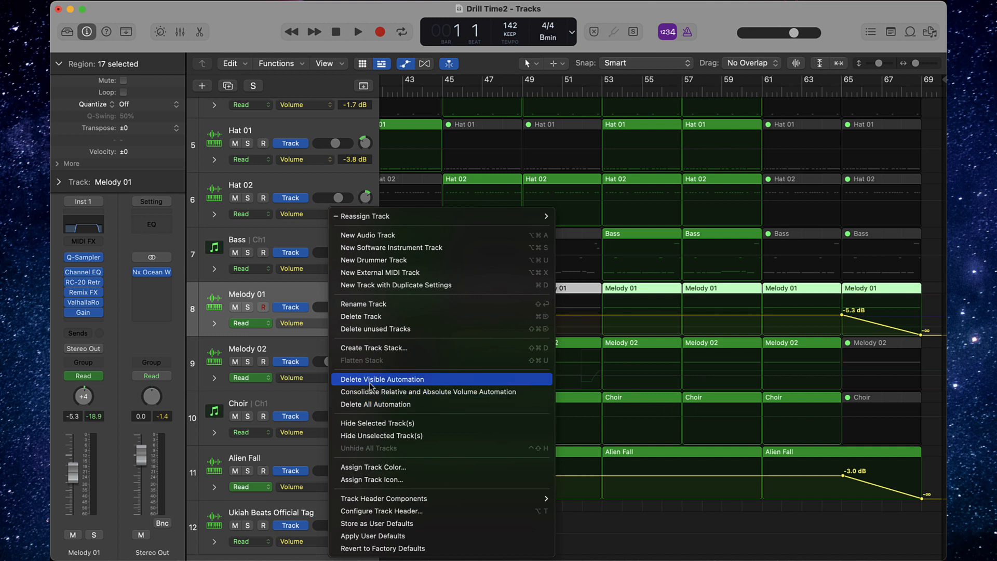
{"action": "mouse_move", "coordinate": [393, 386]}
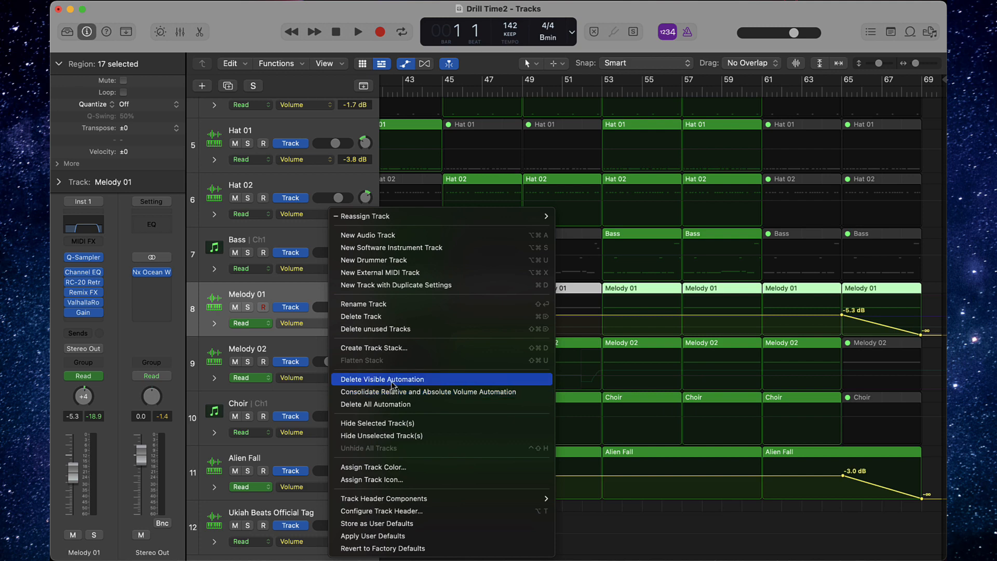
{"action": "mouse_move", "coordinate": [300, 292]}
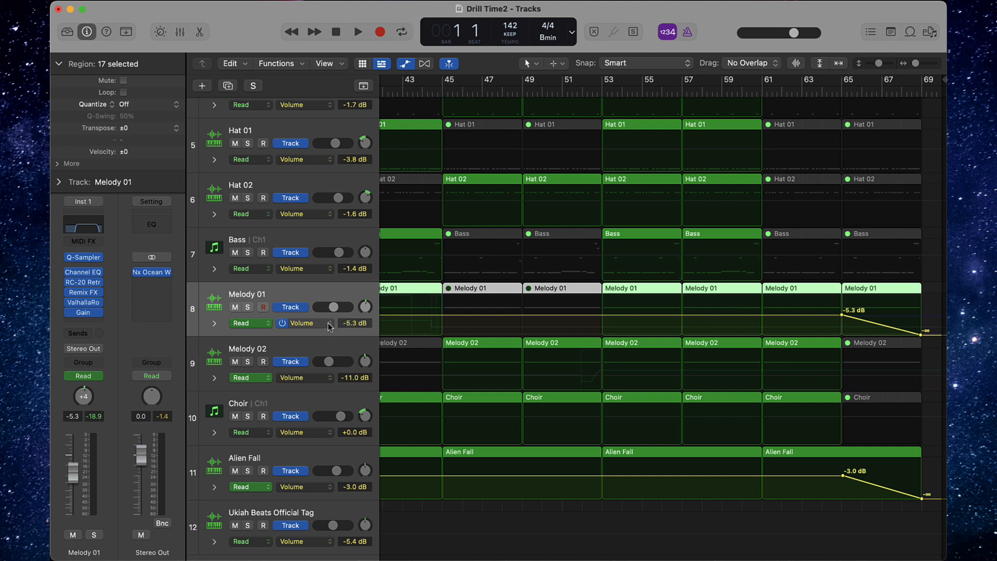
- Delete Melody 01's visible volume automation, then select the Alien Fall track
{"action": "left_click", "coordinate": [301, 323]}
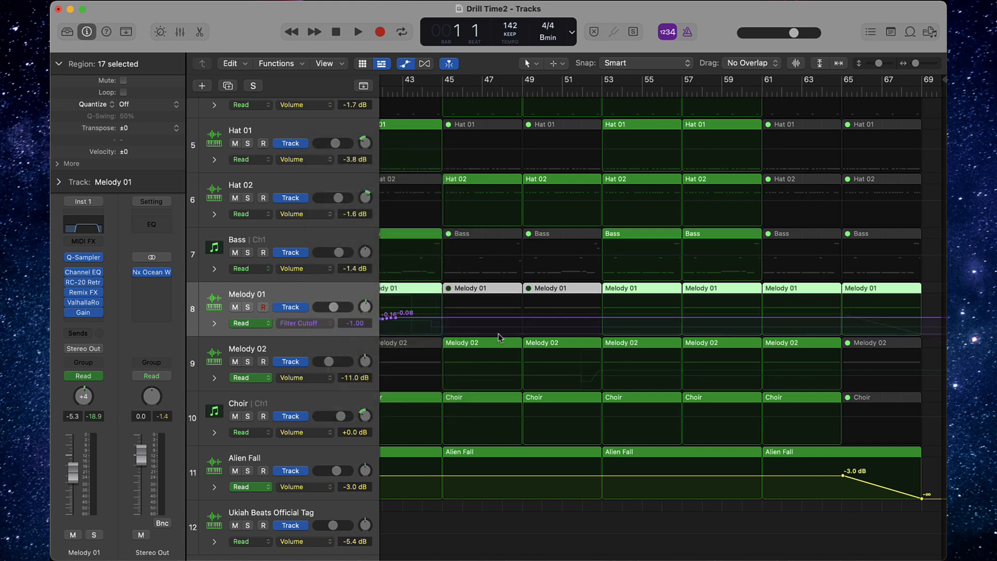
{"action": "scroll", "scroll_direction": "left", "scroll_amount": 3}
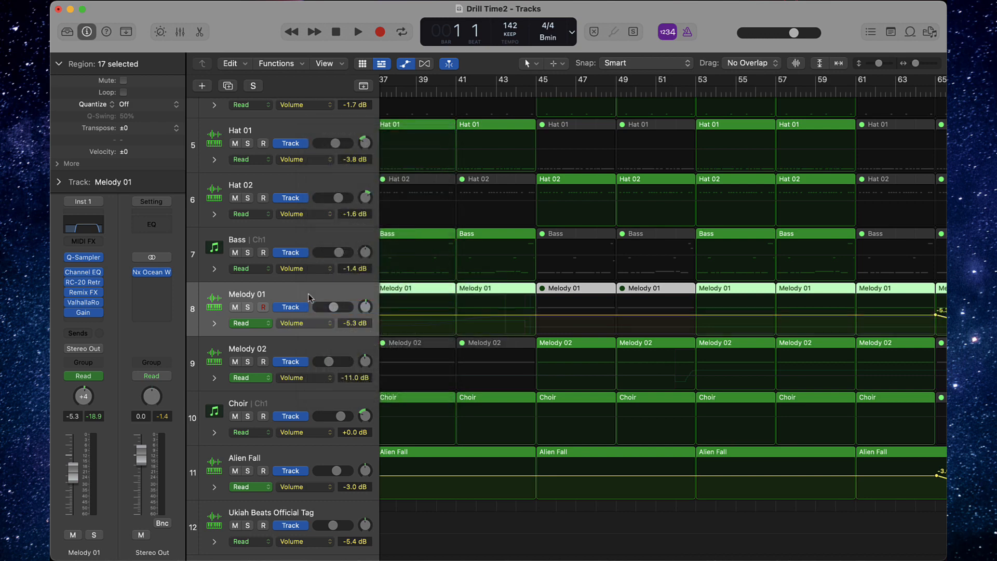
{"action": "mouse_move", "coordinate": [354, 301]}
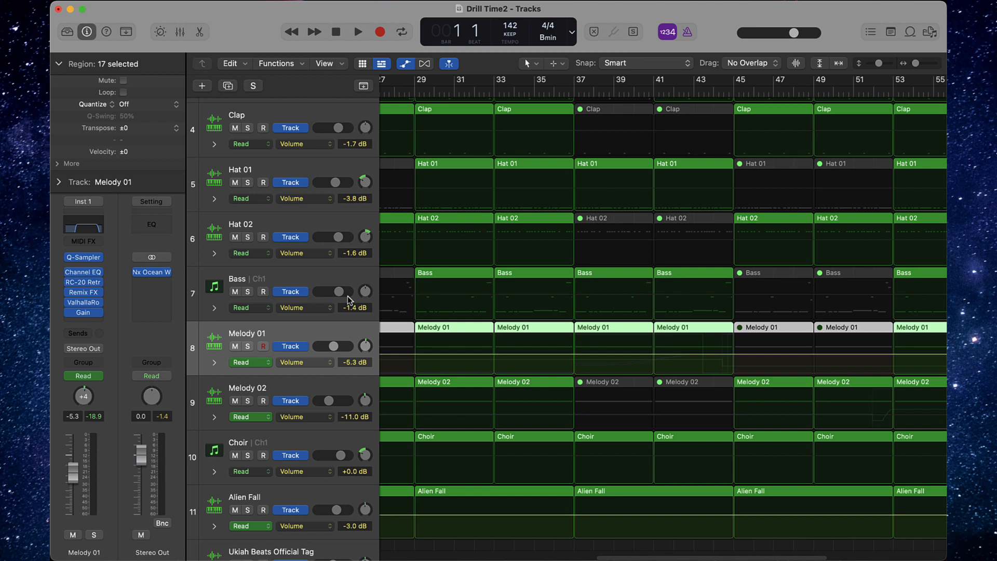
{"action": "scroll", "scroll_direction": "up", "scroll_amount": 3}
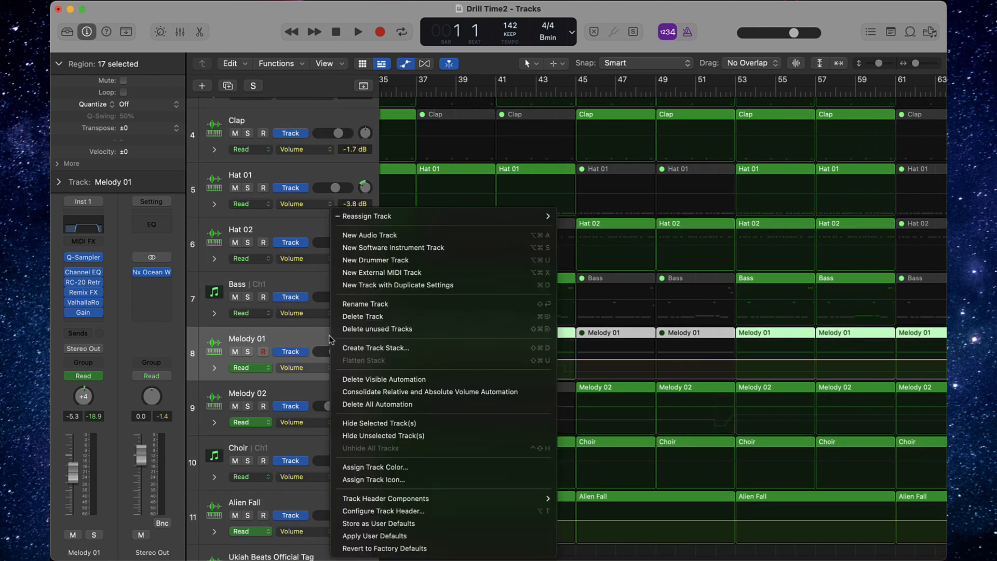
{"action": "mouse_move", "coordinate": [377, 405]}
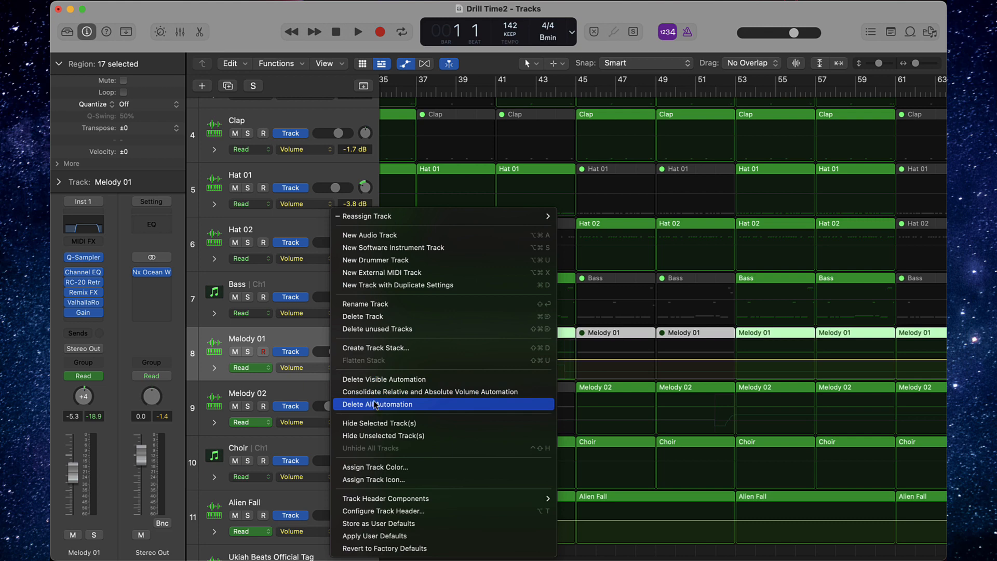
{"action": "mouse_move", "coordinate": [648, 367]}
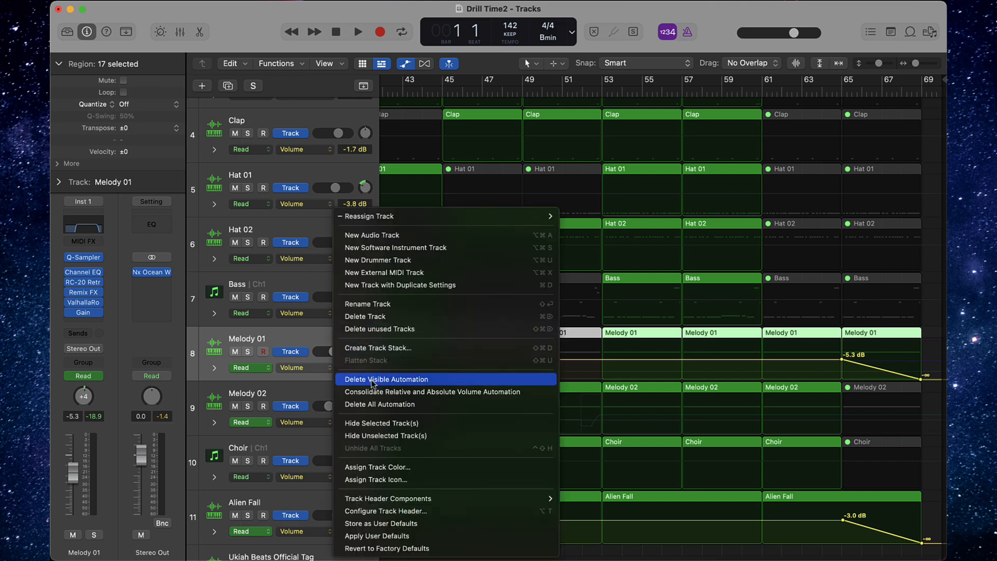
{"action": "left_click", "coordinate": [386, 379]}
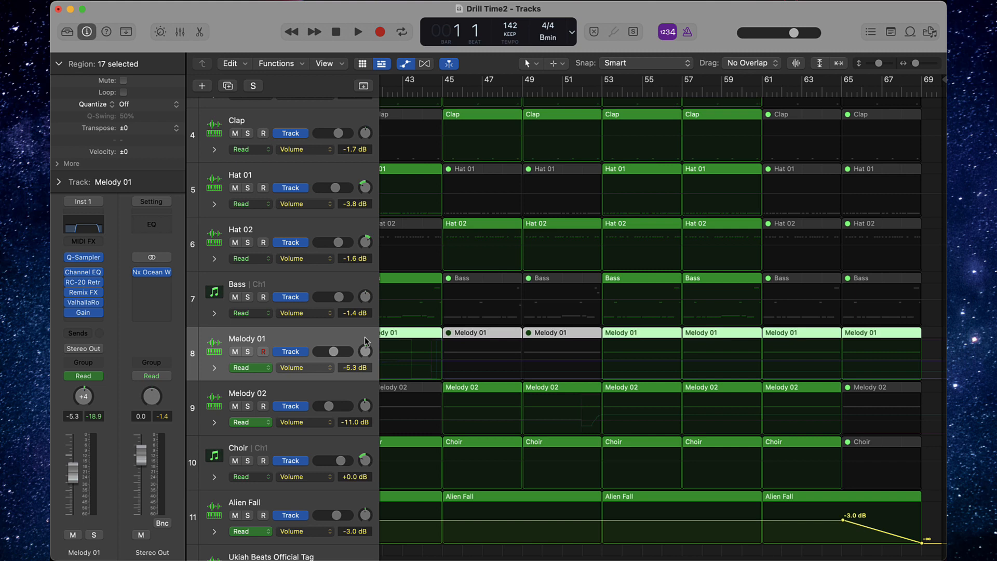
{"action": "mouse_move", "coordinate": [323, 342]}
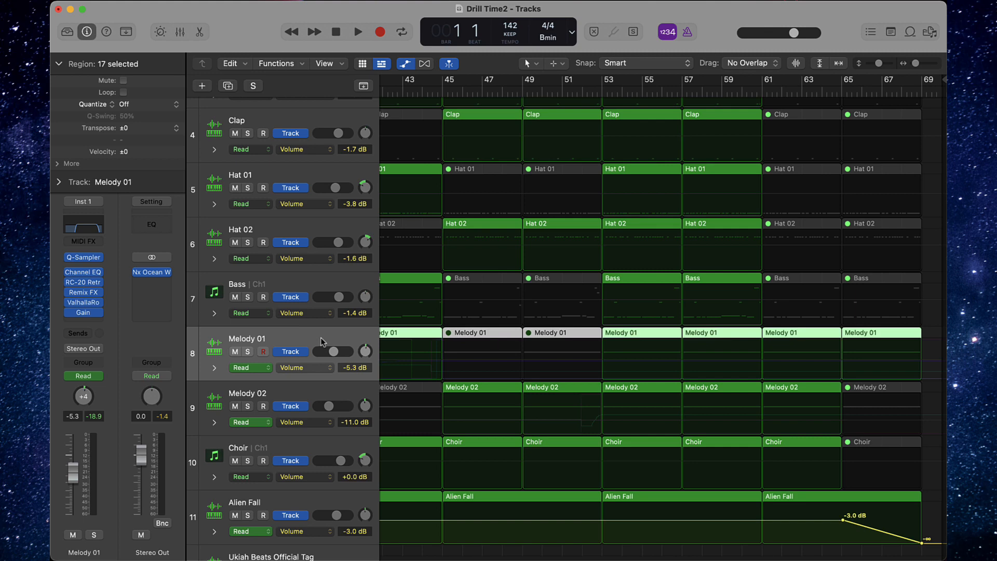
{"action": "scroll", "scroll_direction": "down", "scroll_amount": 3}
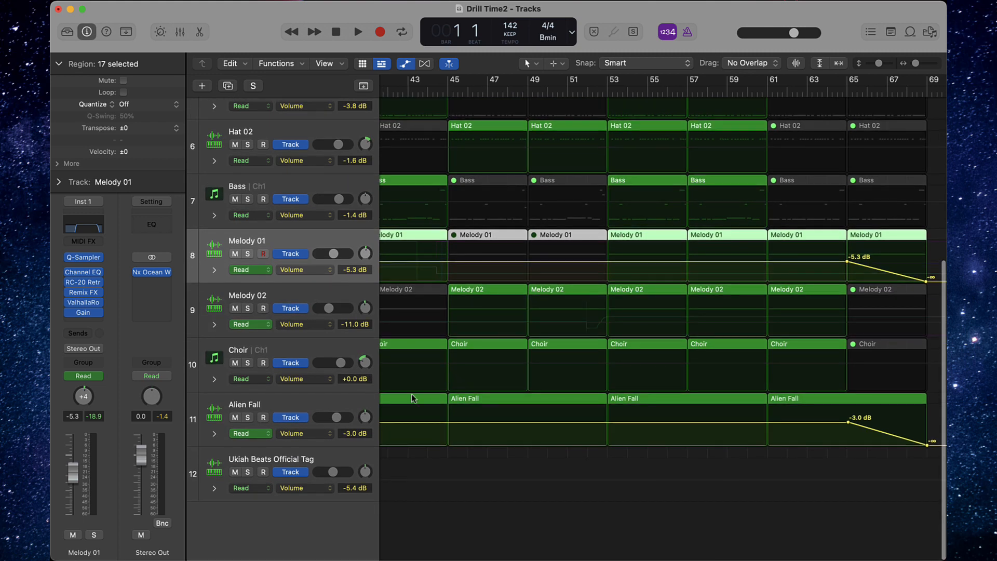
{"action": "left_click", "coordinate": [244, 405]}
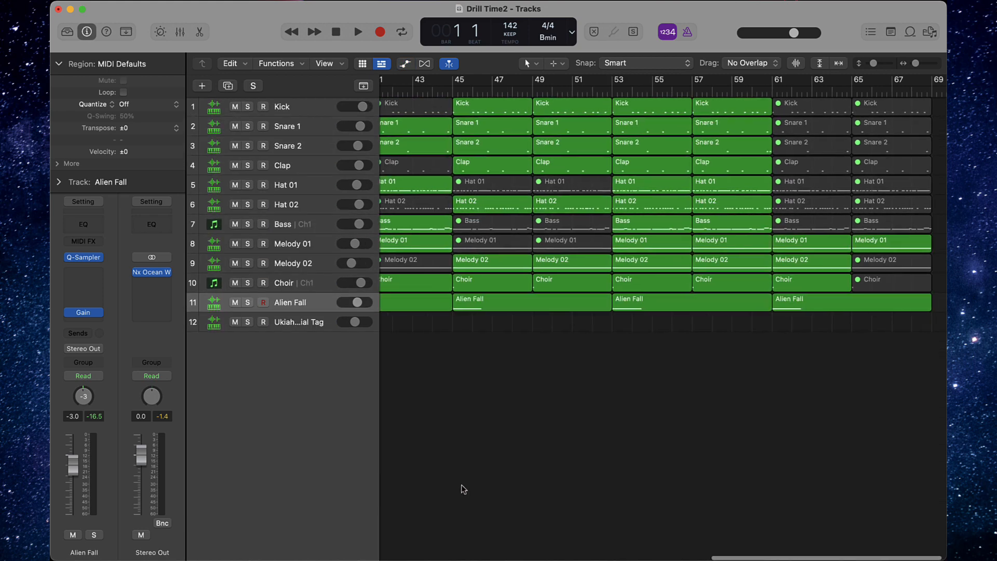
{"action": "mouse_move", "coordinate": [299, 293]}
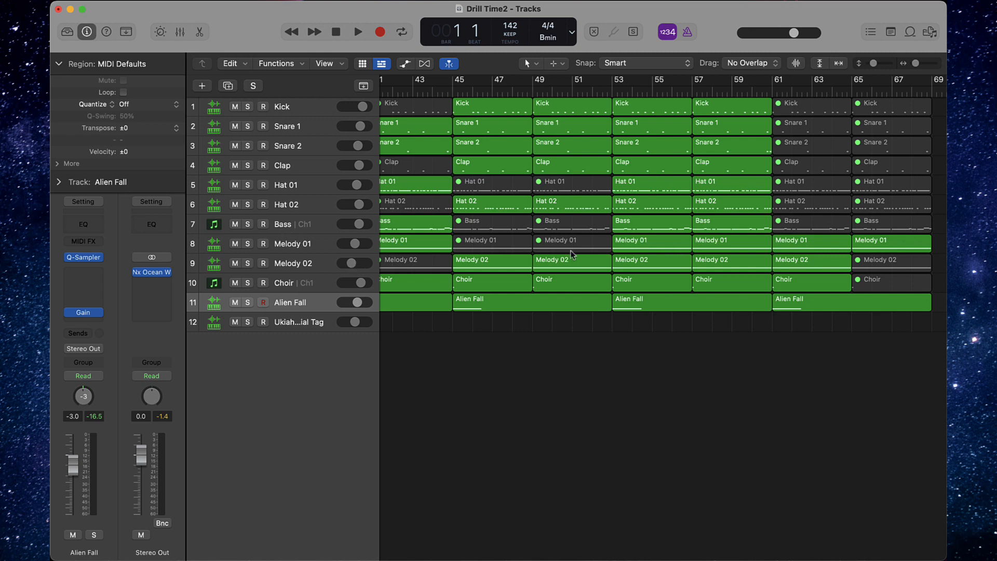
{"action": "mouse_move", "coordinate": [310, 246]}
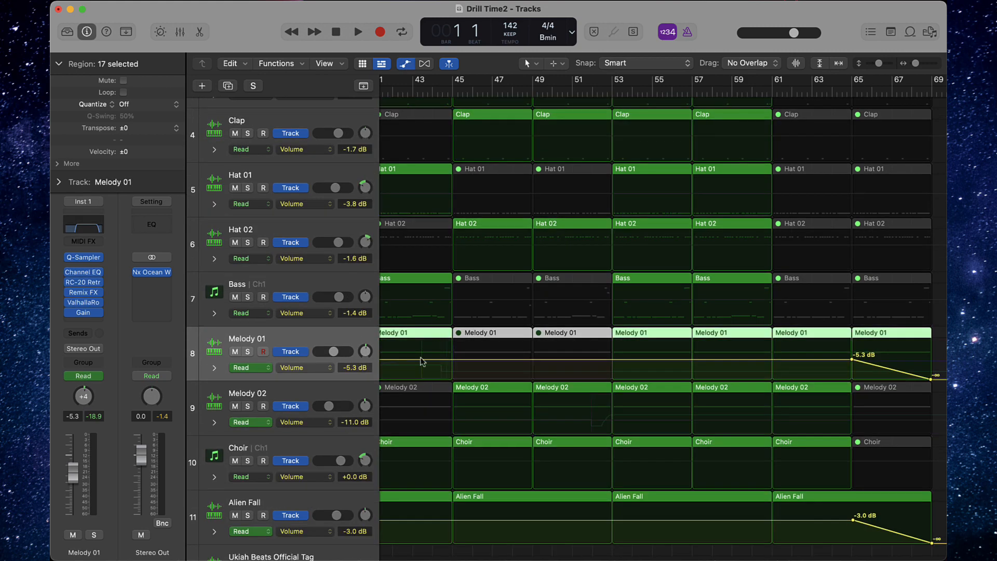
- Switch Melody 01's automation lane to Filter Cutoff and delete that visible automation
{"action": "left_click", "coordinate": [304, 367]}
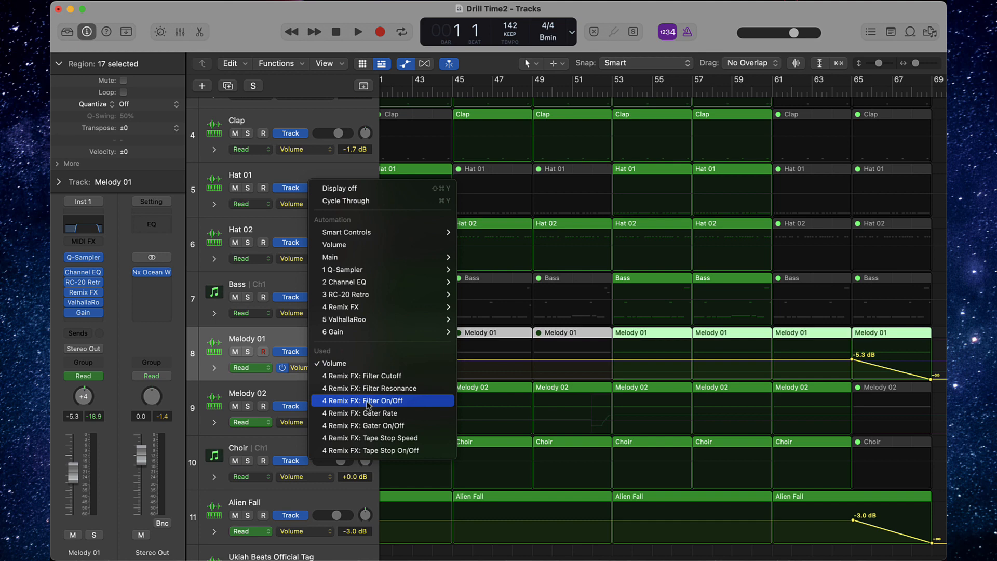
{"action": "left_click", "coordinate": [362, 400]}
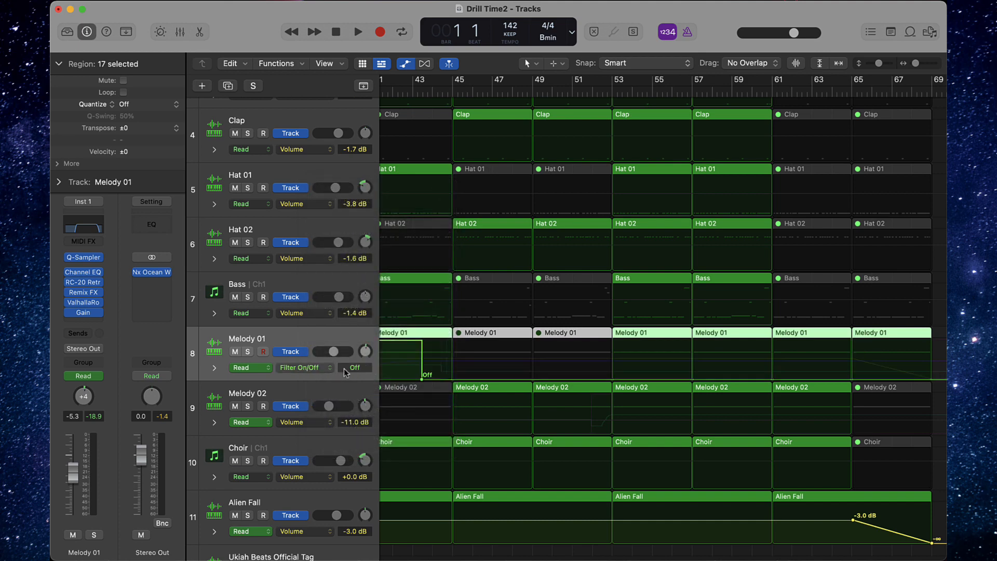
{"action": "scroll", "scroll_direction": "left", "scroll_amount": 3}
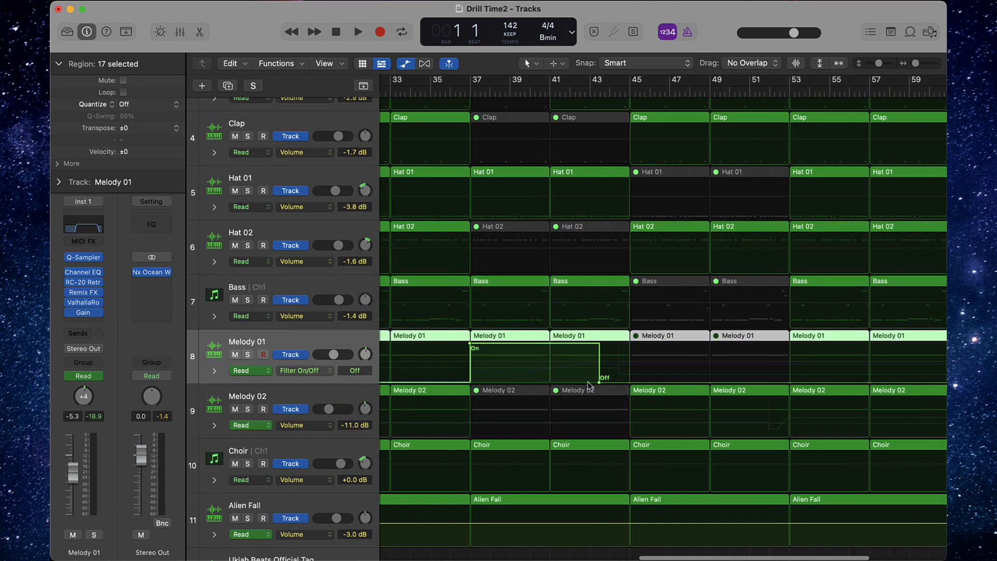
{"action": "left_click", "coordinate": [304, 370]}
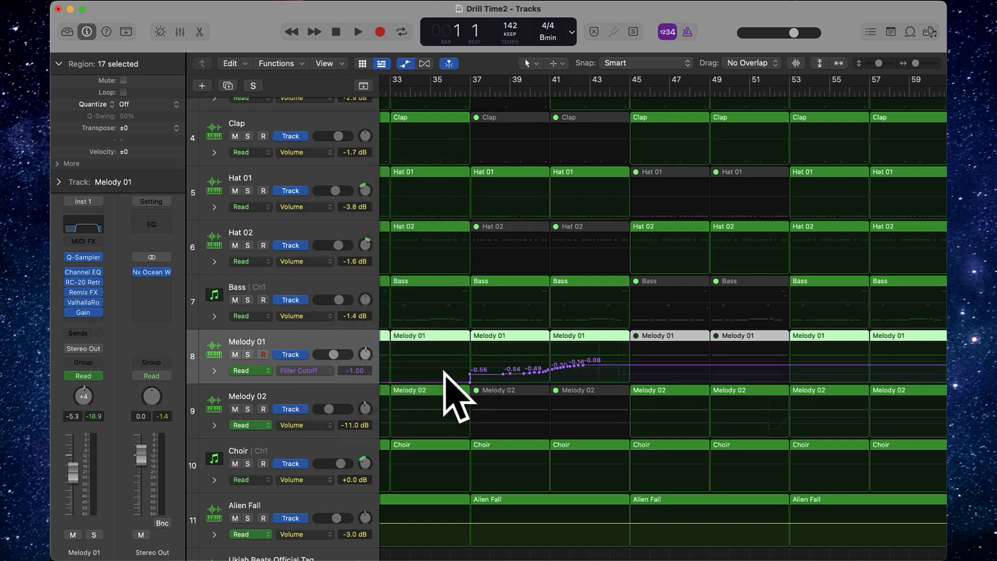
{"action": "mouse_move", "coordinate": [469, 387]}
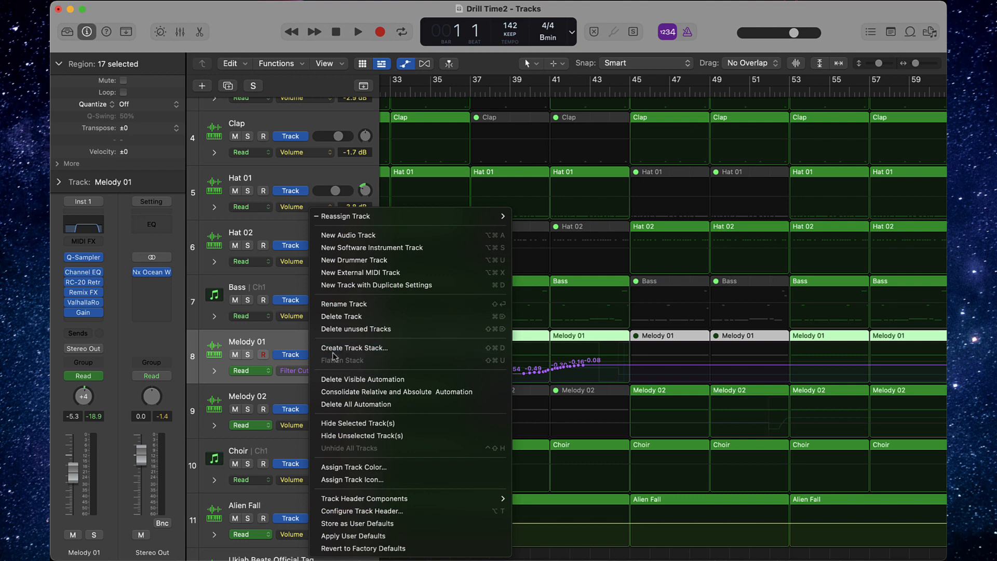
{"action": "left_click", "coordinate": [720, 371]}
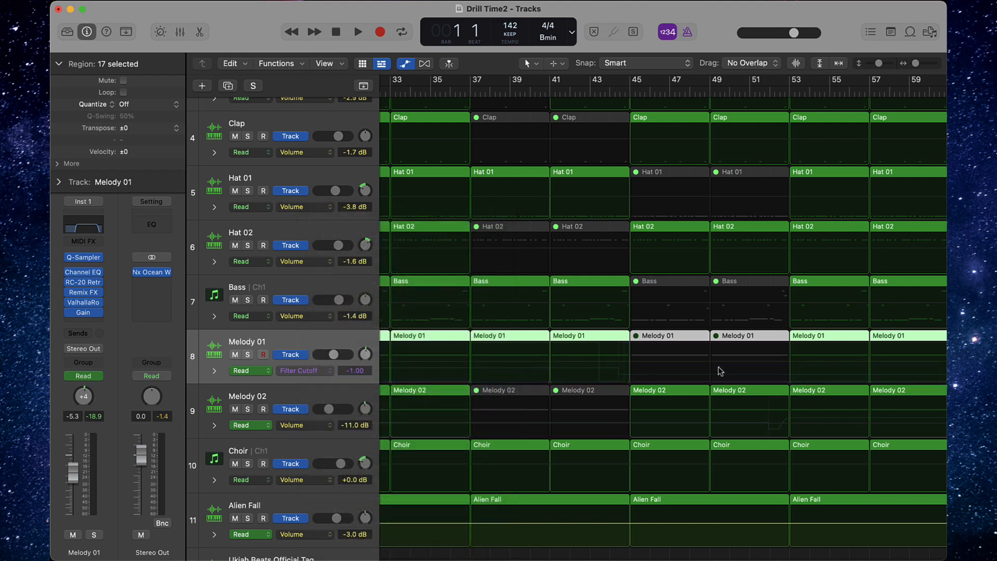
{"action": "scroll", "scroll_direction": "left", "scroll_amount": 3}
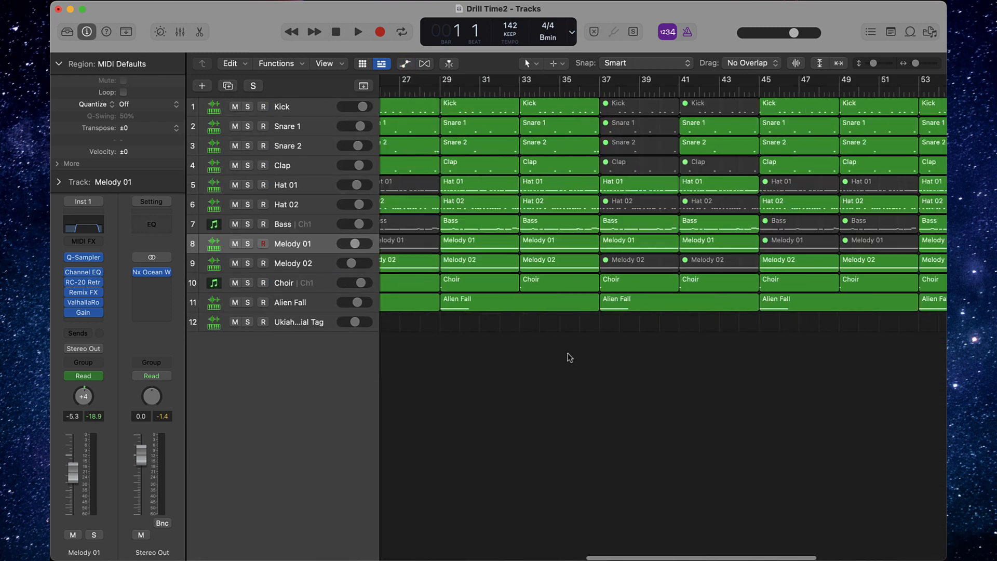
- Scroll the arrangement left back to the project's opening bars
{"action": "scroll", "scroll_direction": "left", "scroll_amount": 3}
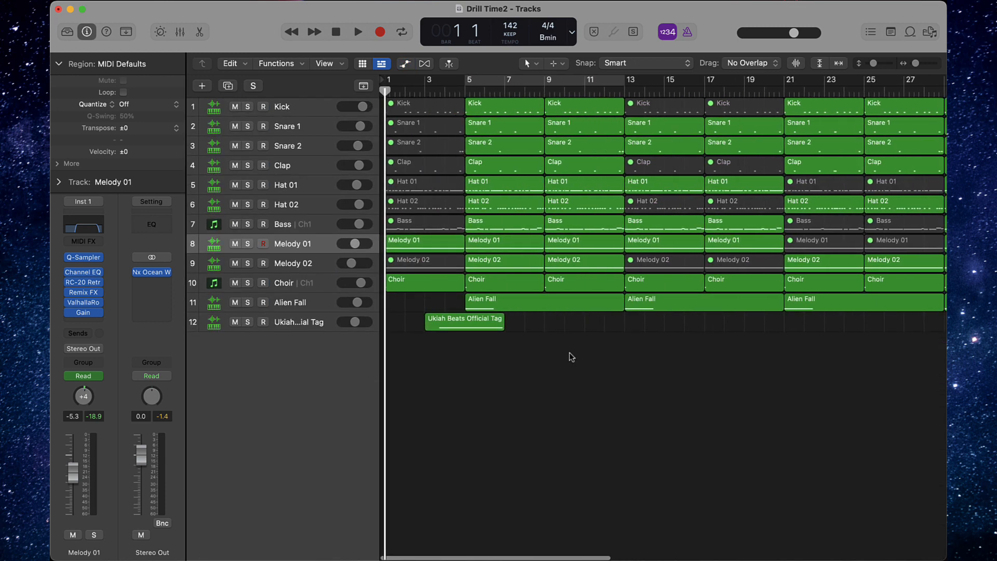